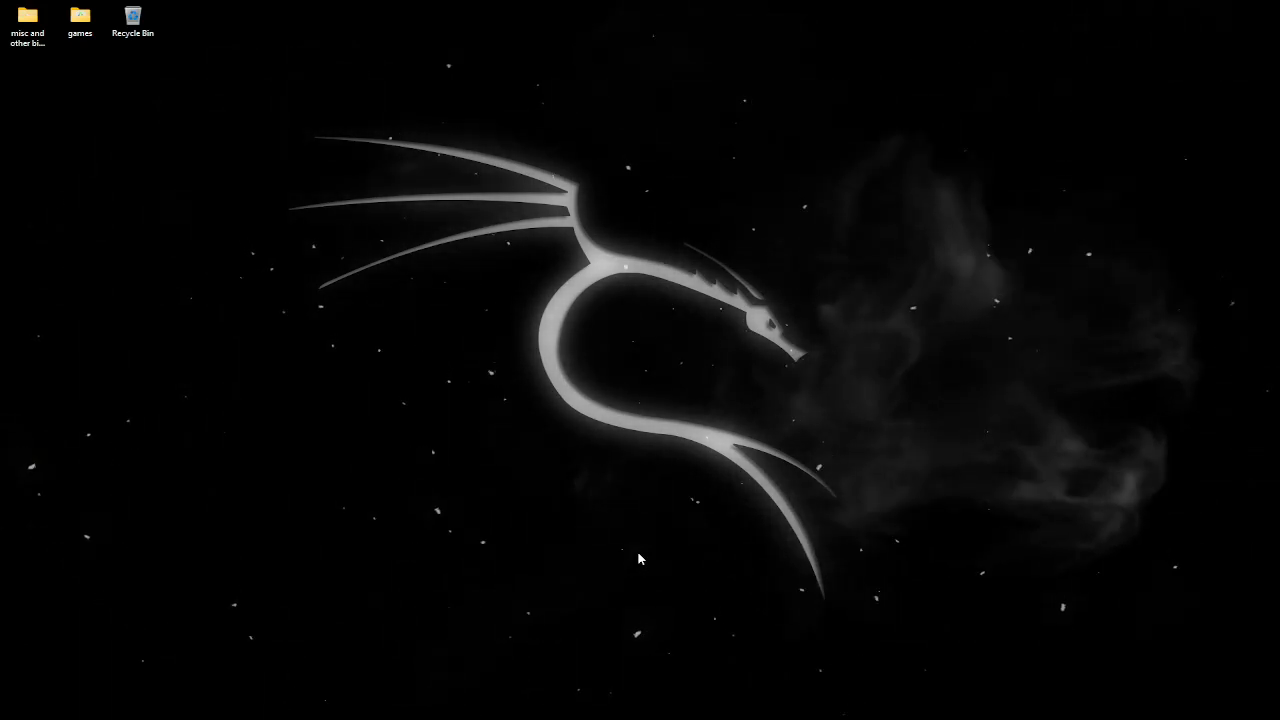
# Launch a new Command Prompt window from the Windows desktop.
pyautogui.click(480, 702)
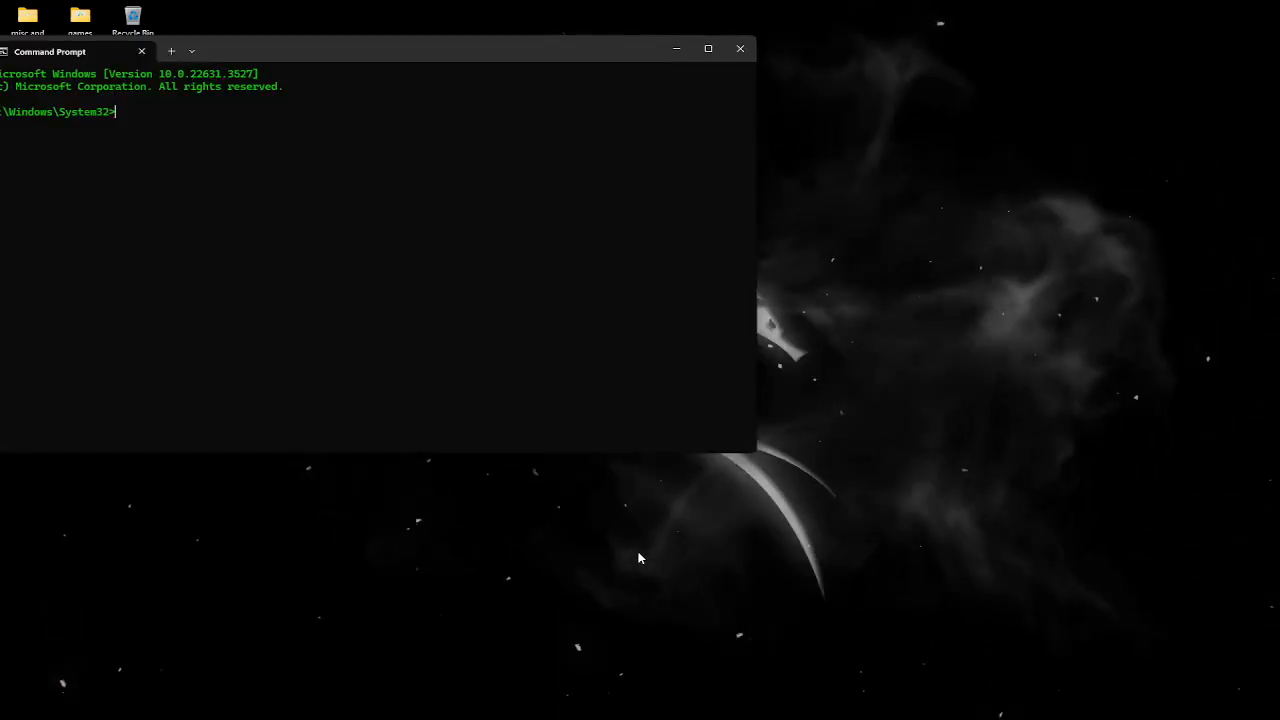
pyautogui.moveTo(192, 186)
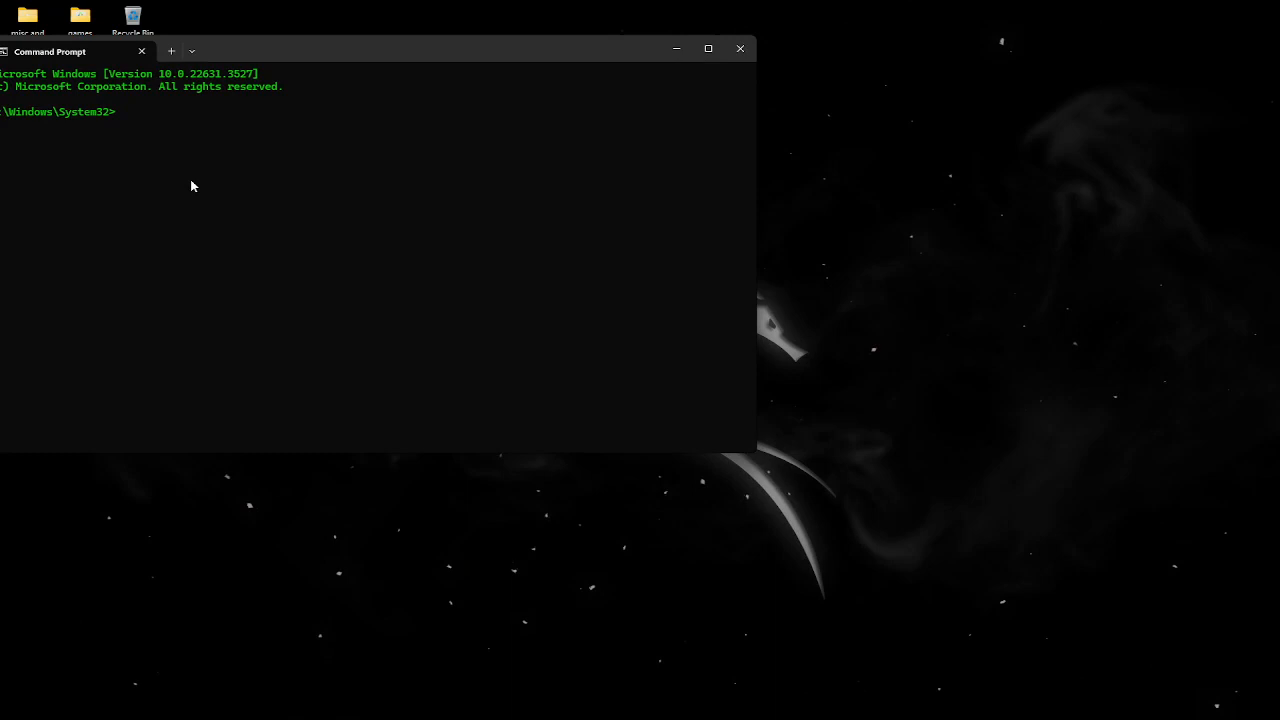
# Run 'color a' for green text, then enter 'curl ascii.live/donut' at the prompt.
pyautogui.write('color a')
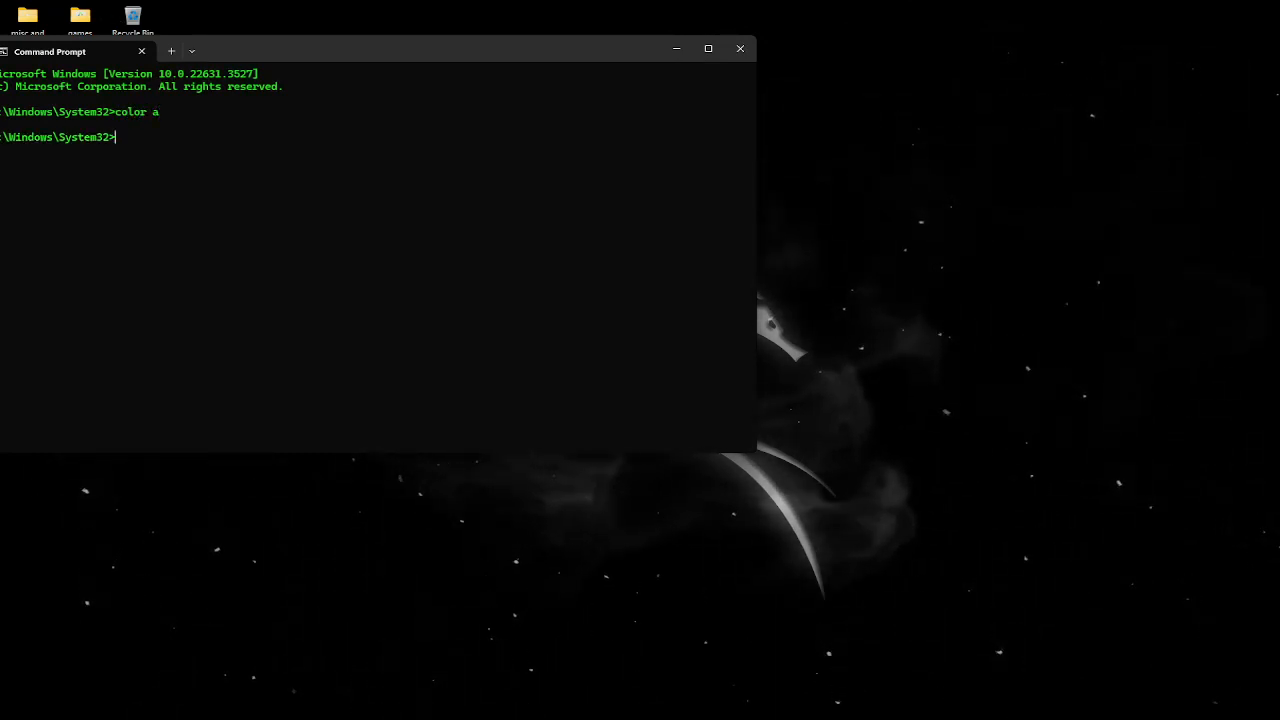
pyautogui.write('curl')
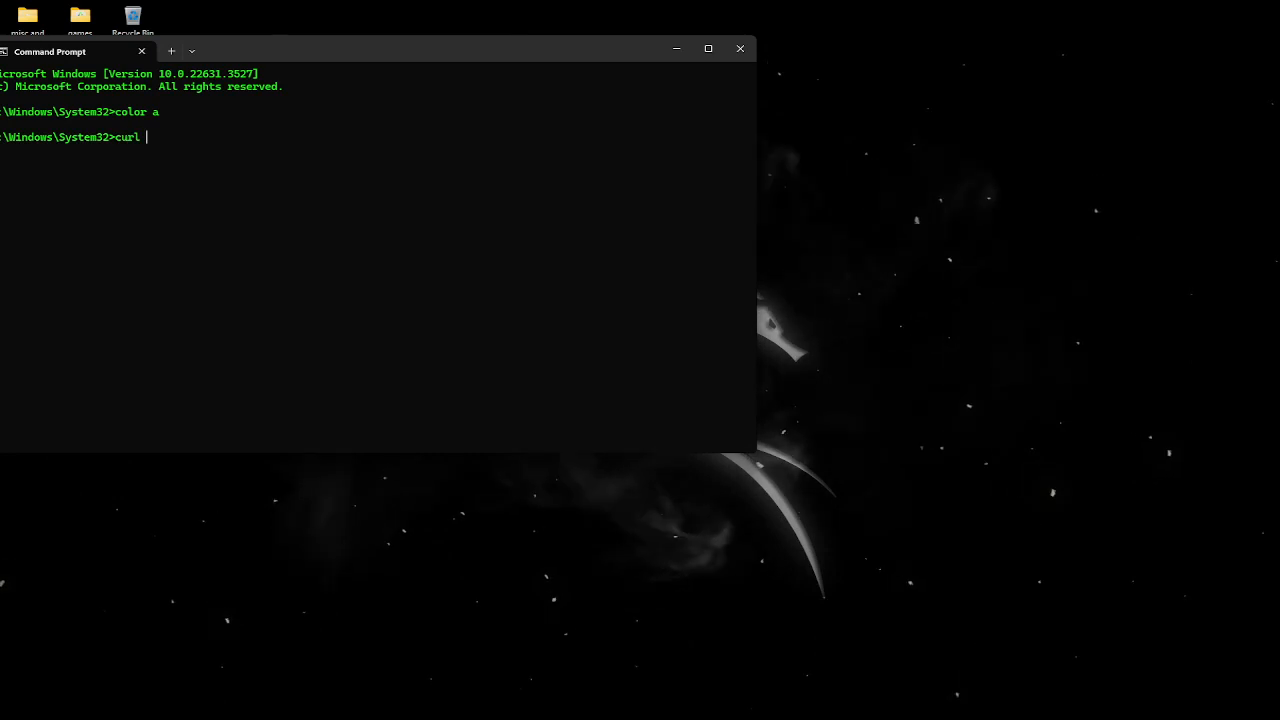
pyautogui.write('ascii.live/')
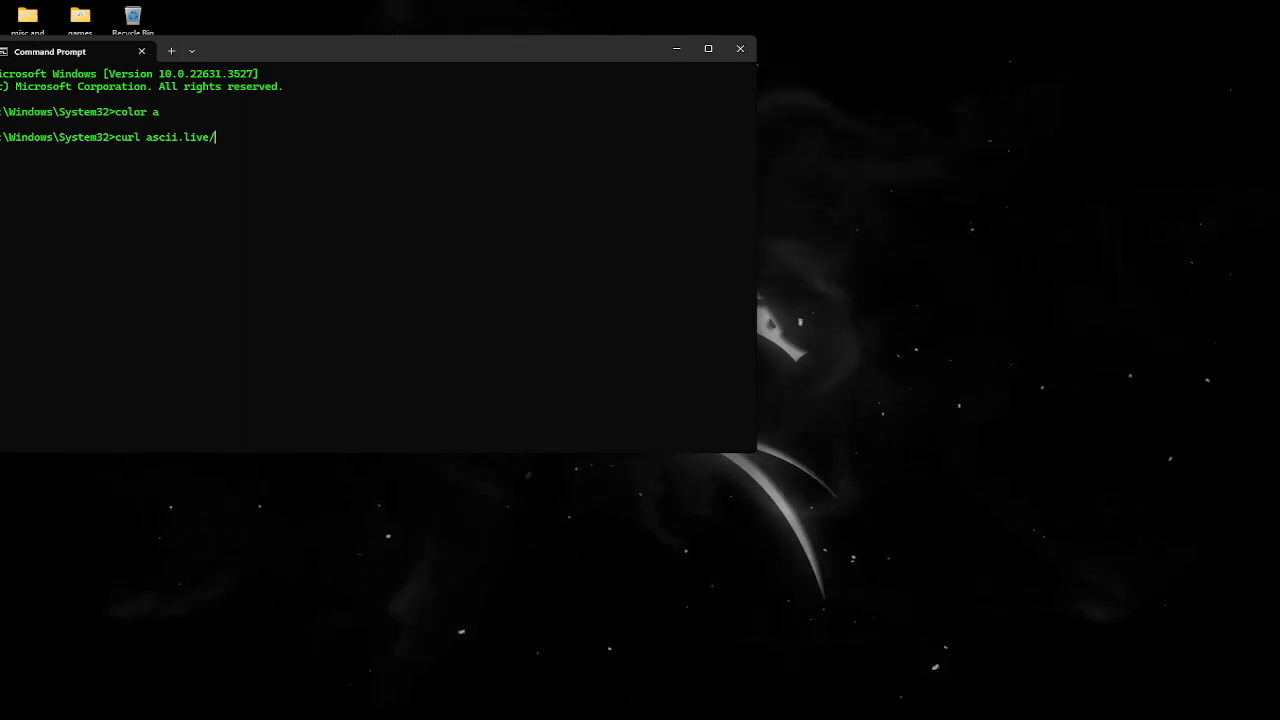
pyautogui.write('donut')
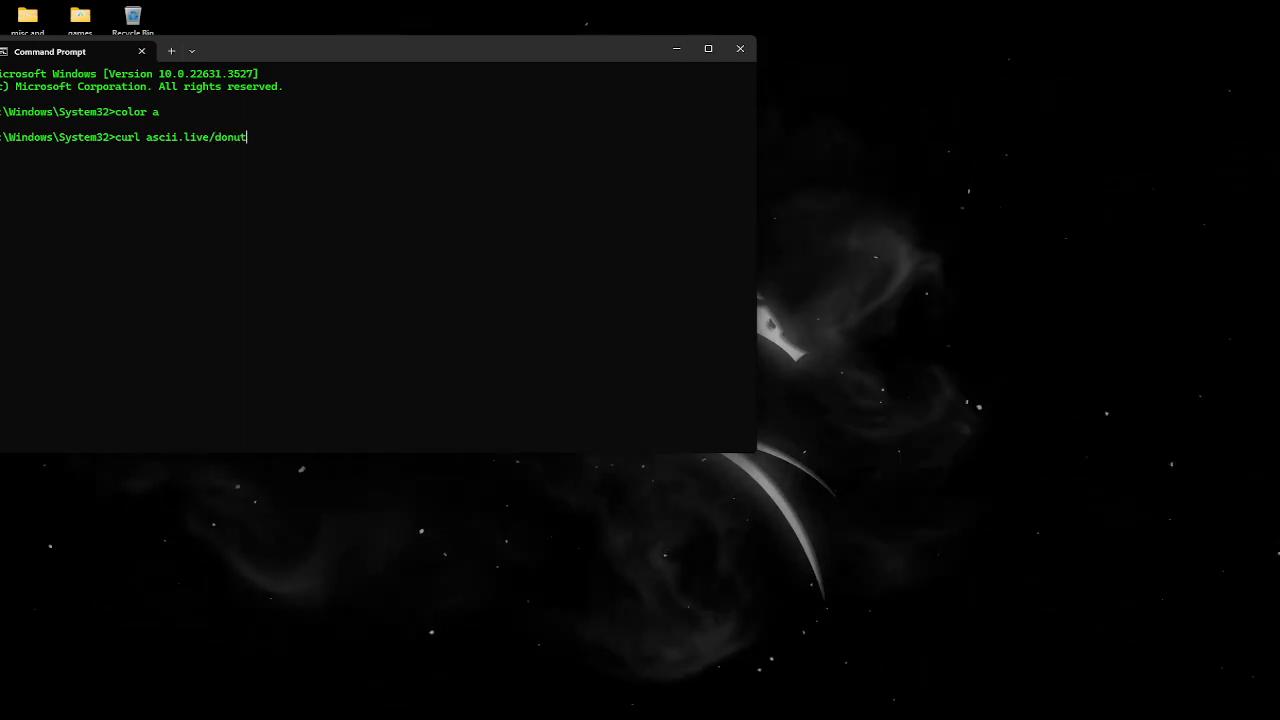